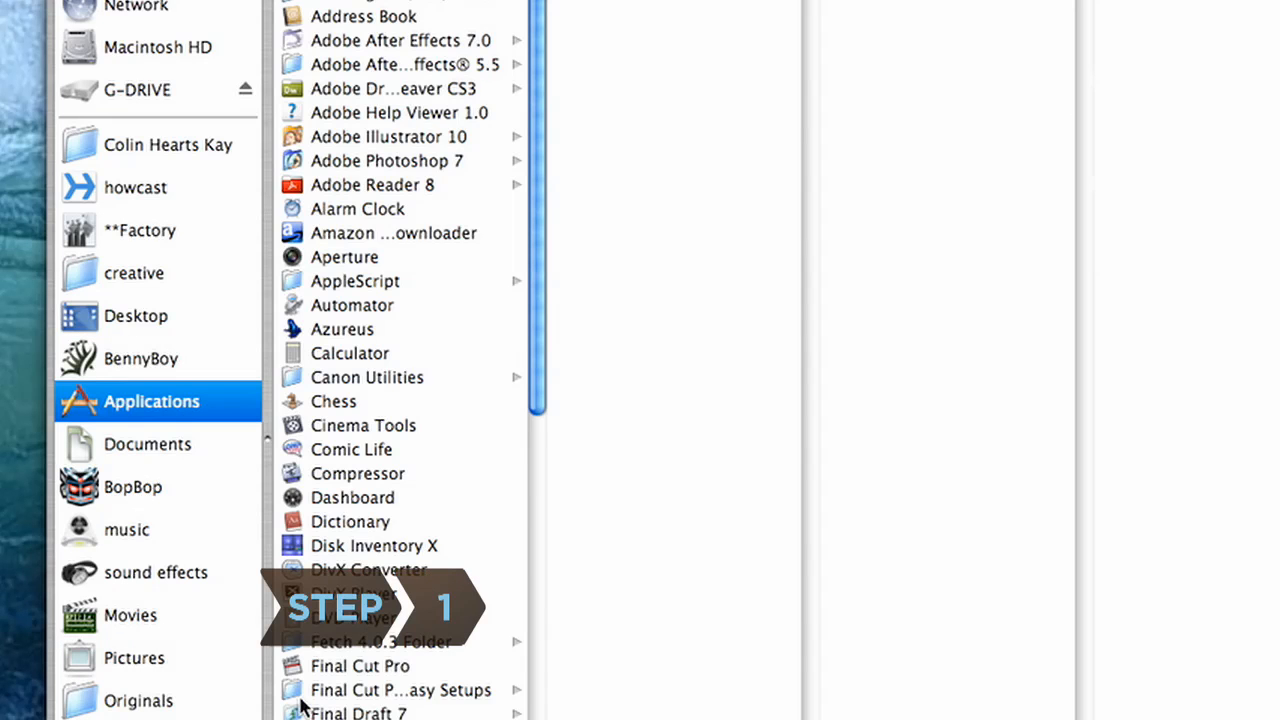
Scroll the music library to the Led Zeppelin Houses Of The Holy tracks with D'Yer Mak'er.
{"action": "scroll", "scroll_direction": "down", "scroll_amount": 3}
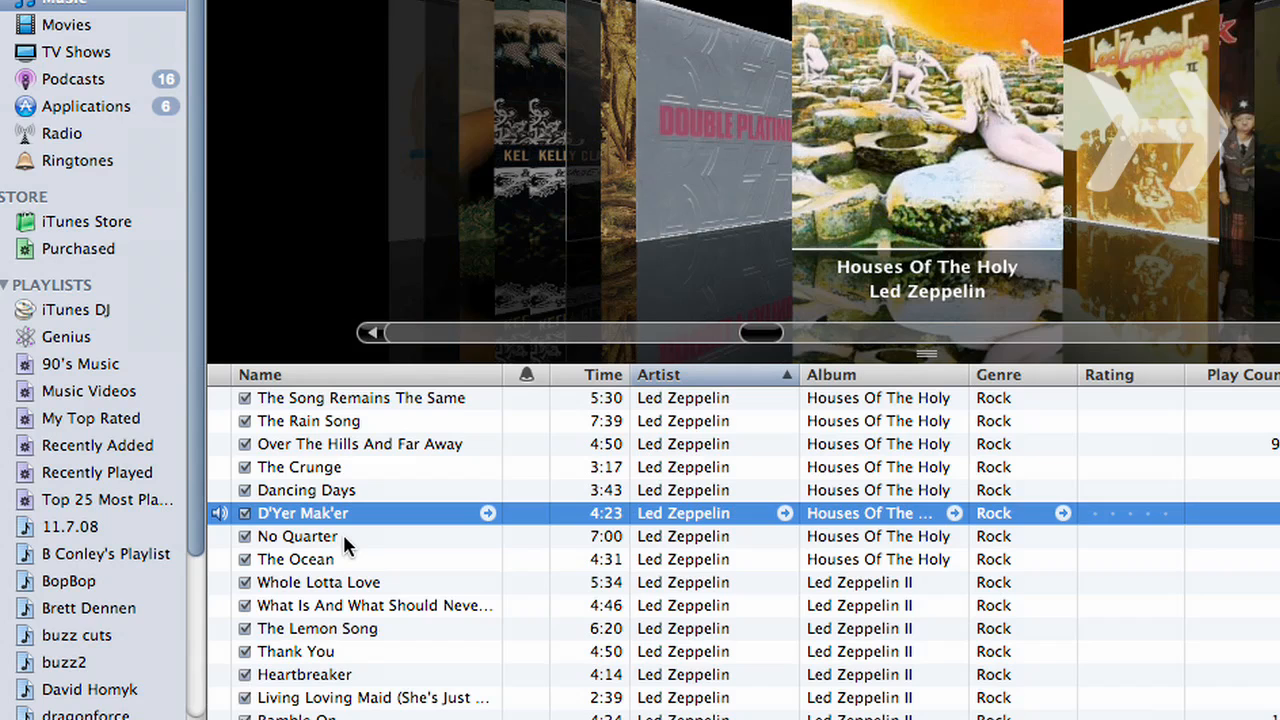
Give D'Yer Mak'er a start time of 0:05 and a custom stop time via Get Info.
{"action": "right_click", "coordinate": [304, 512]}
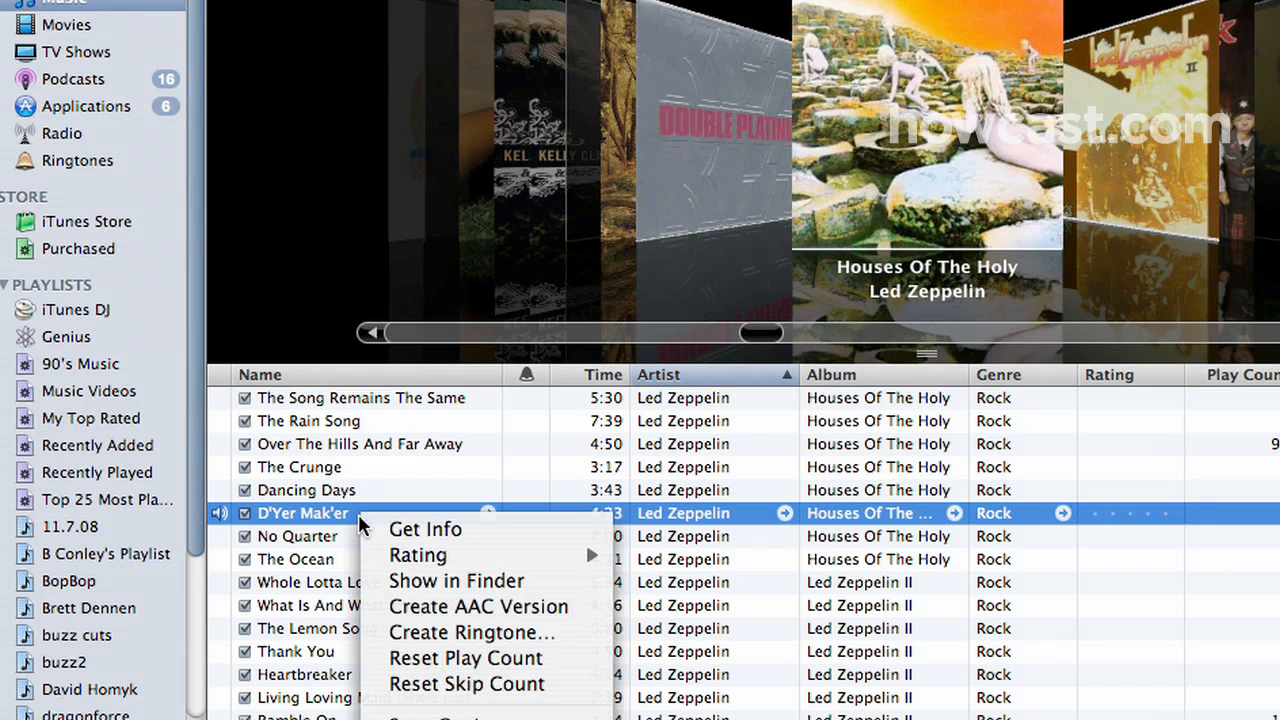
{"action": "left_click", "coordinate": [424, 528]}
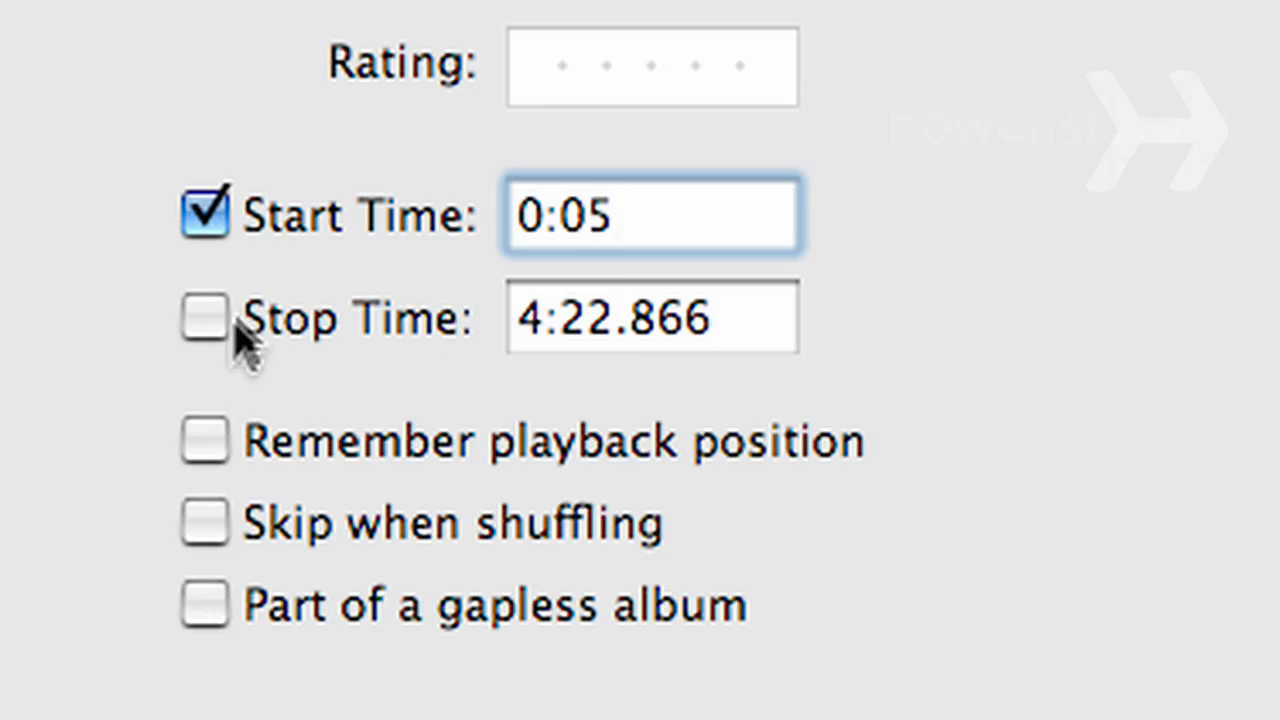
{"action": "left_click", "coordinate": [204, 316]}
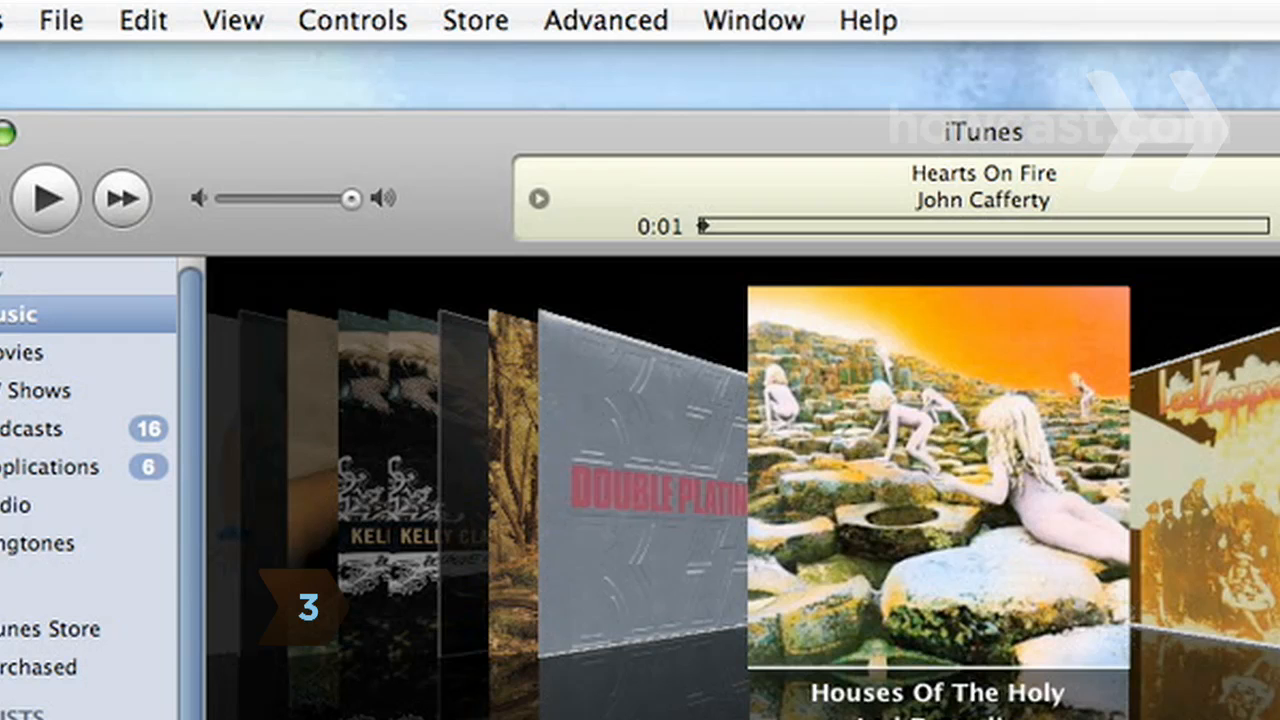
Create a 0:25 AAC version of the trimmed D'Yer Mak'er via Advanced.
{"action": "left_click", "coordinate": [604, 20]}
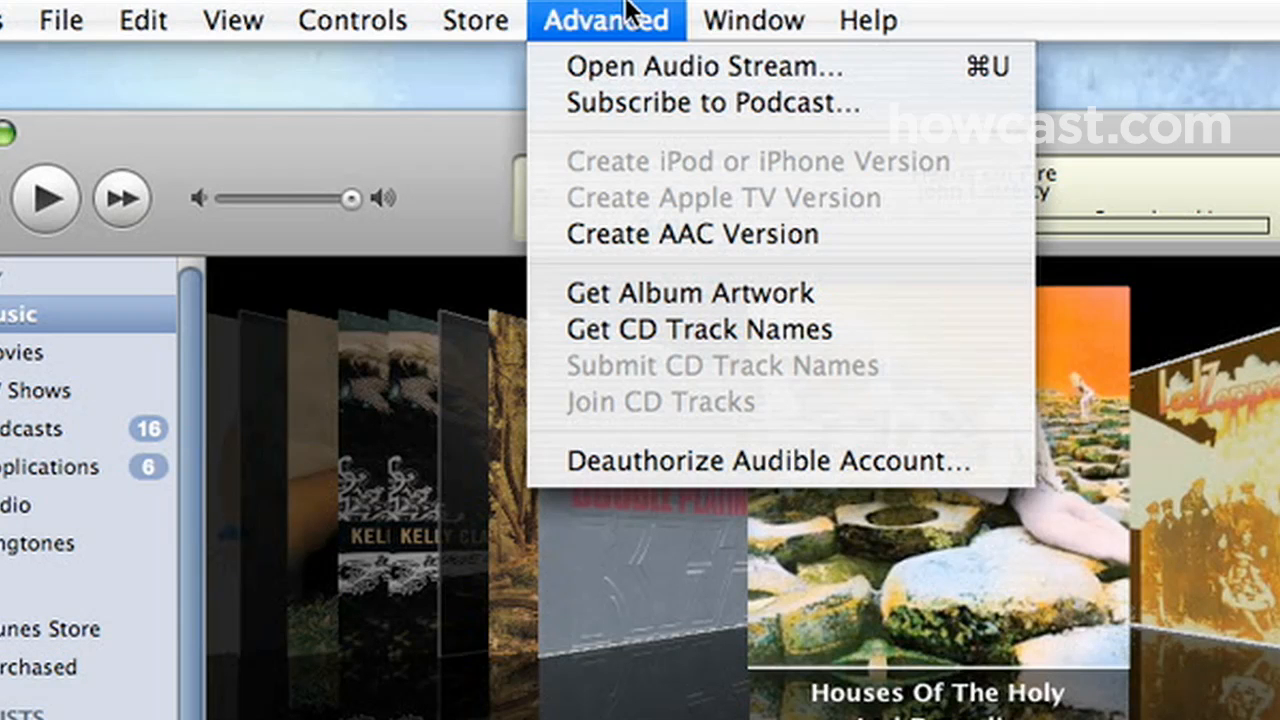
{"action": "mouse_move", "coordinate": [690, 234]}
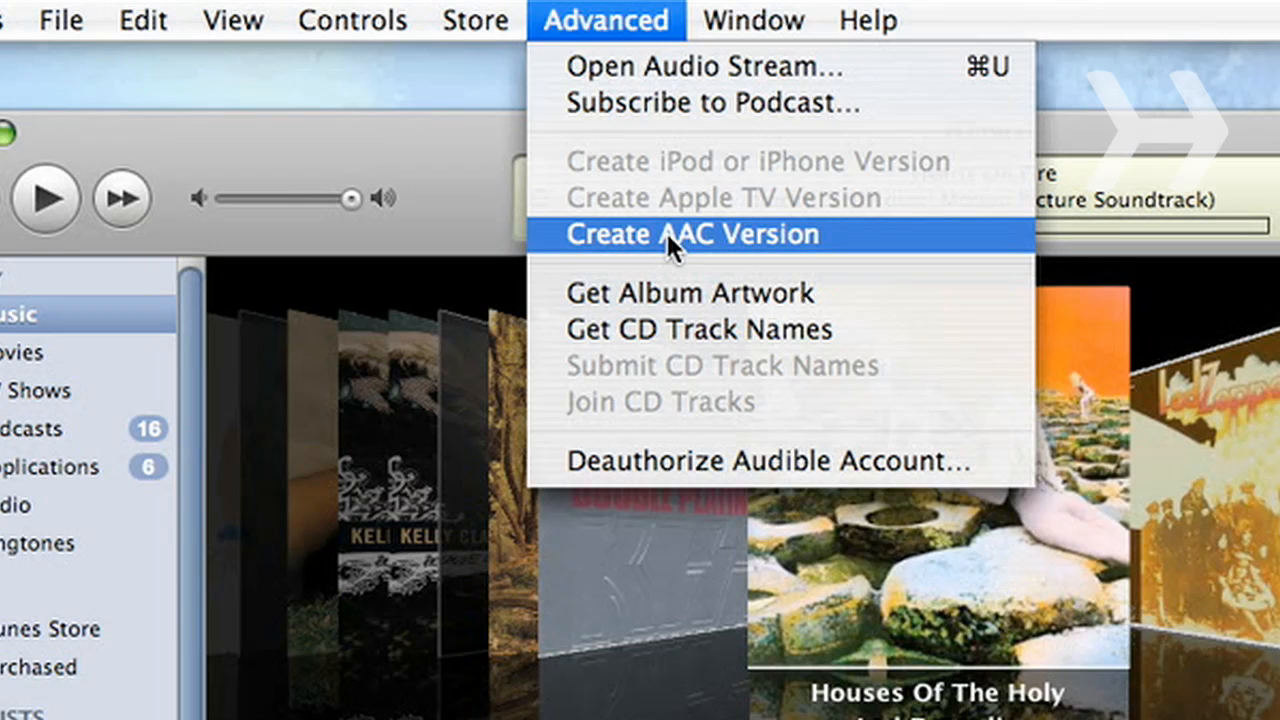
{"action": "left_click", "coordinate": [692, 234]}
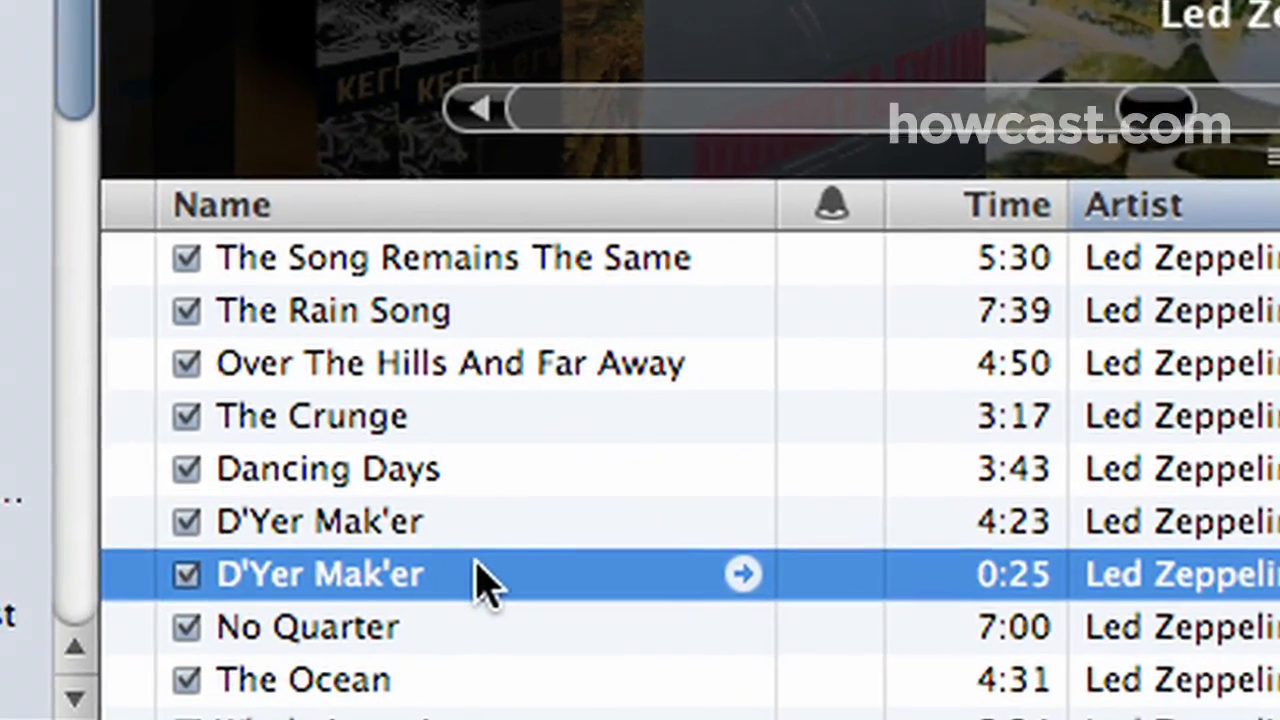
Show the 0:25 copy in Finder, move it to the desktop and rename it 06 D'Yer Mak'er.m4r.
{"action": "right_click", "coordinate": [320, 572]}
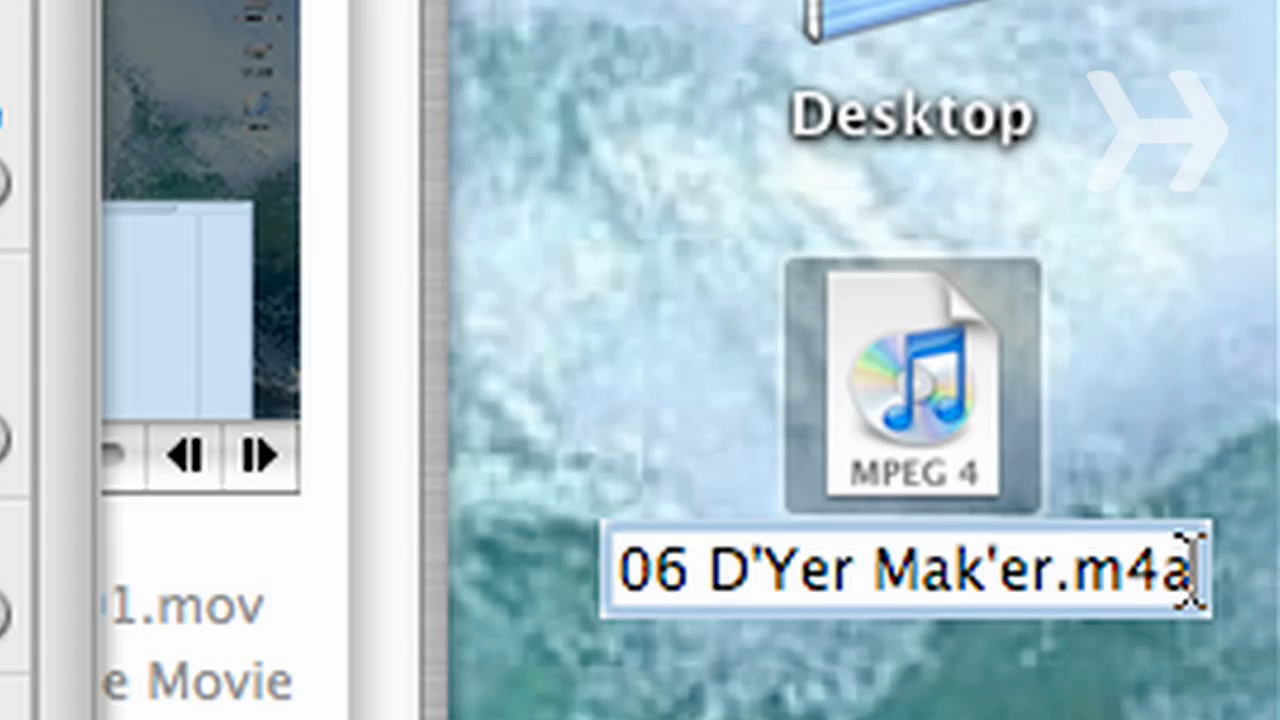
{"action": "key", "text": "Backspace"}
{"action": "type", "text": "r"}
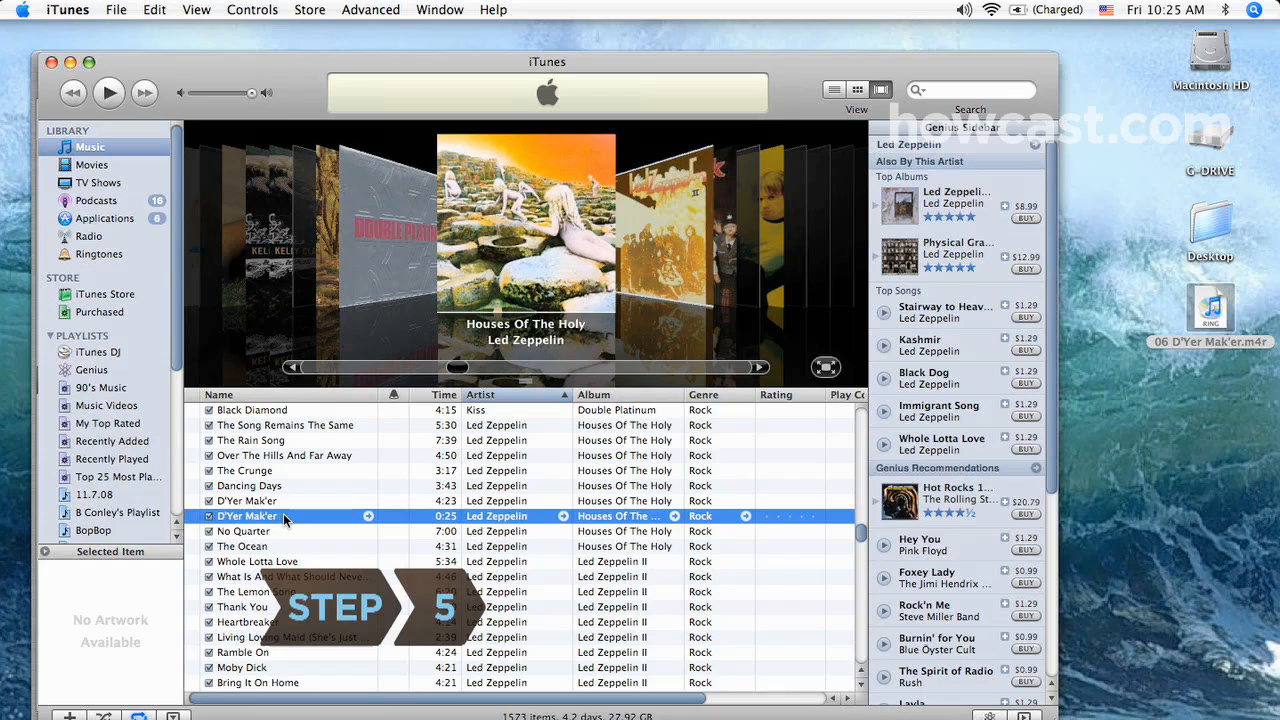
Delete the 0:25 copy and clear the original track's start and stop times.
{"action": "right_click", "coordinate": [284, 516]}
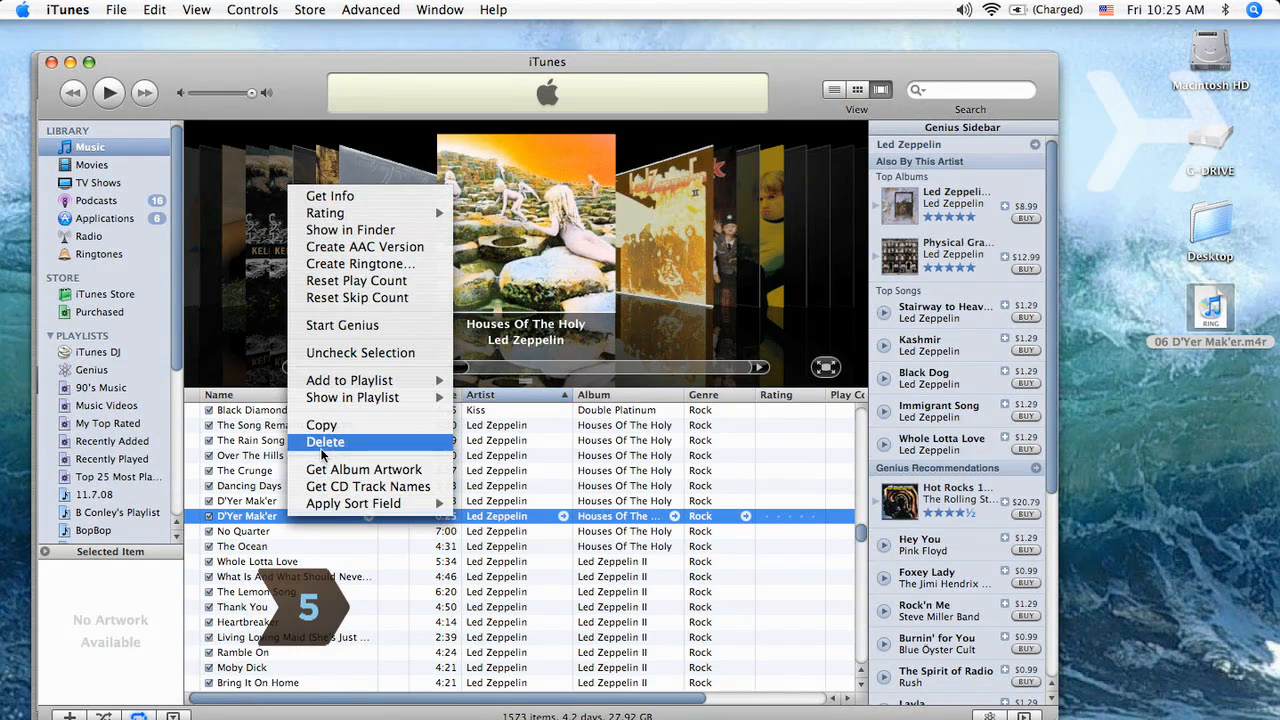
{"action": "left_click", "coordinate": [326, 442]}
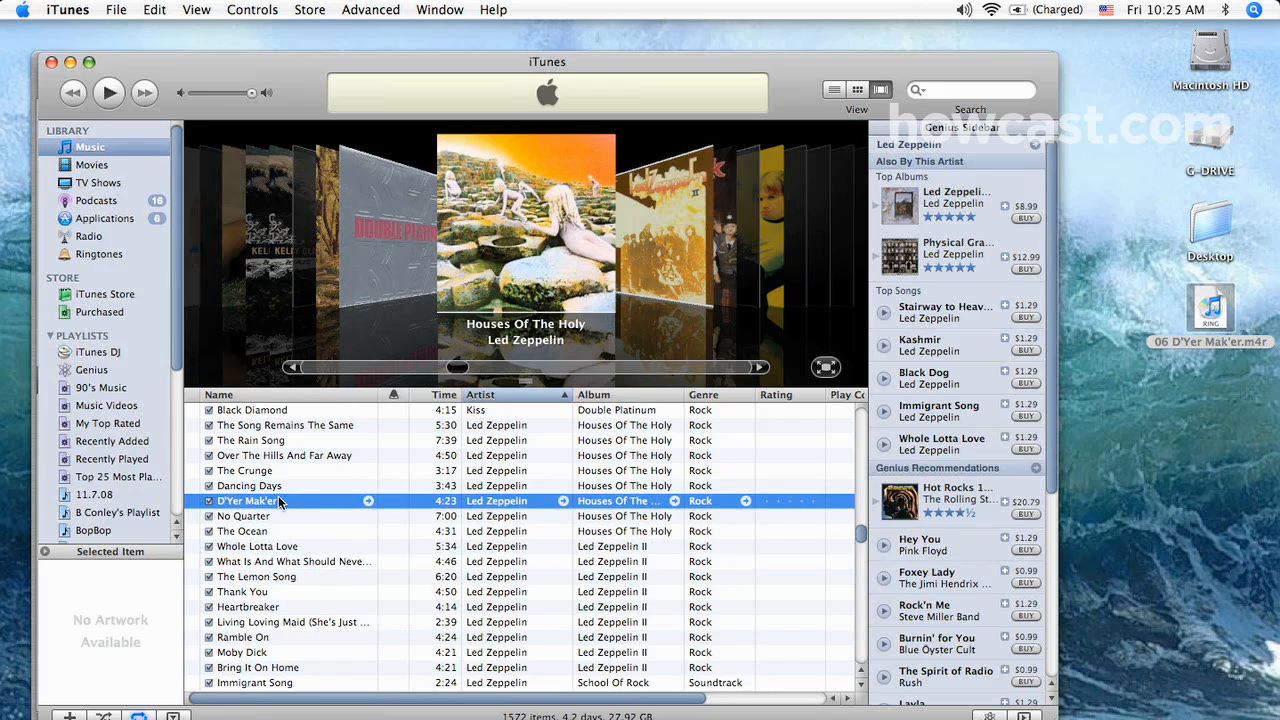
{"action": "double_click", "coordinate": [248, 500]}
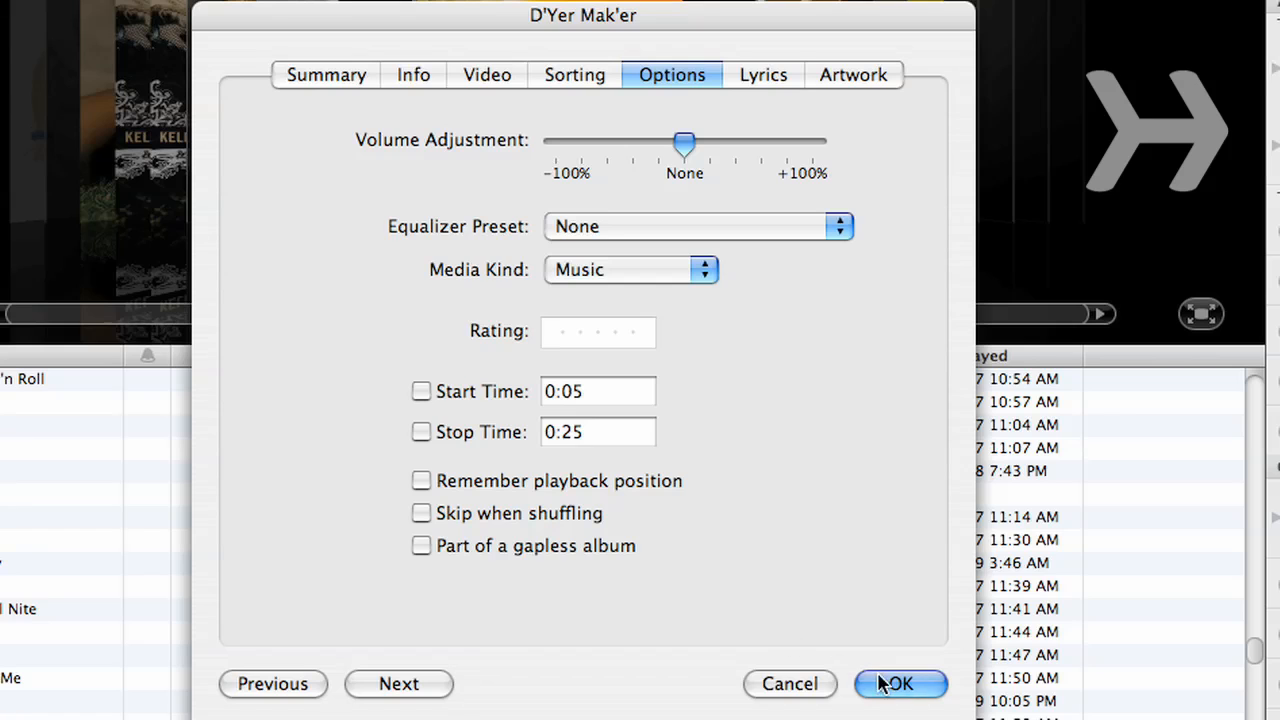
{"action": "left_click", "coordinate": [896, 684]}
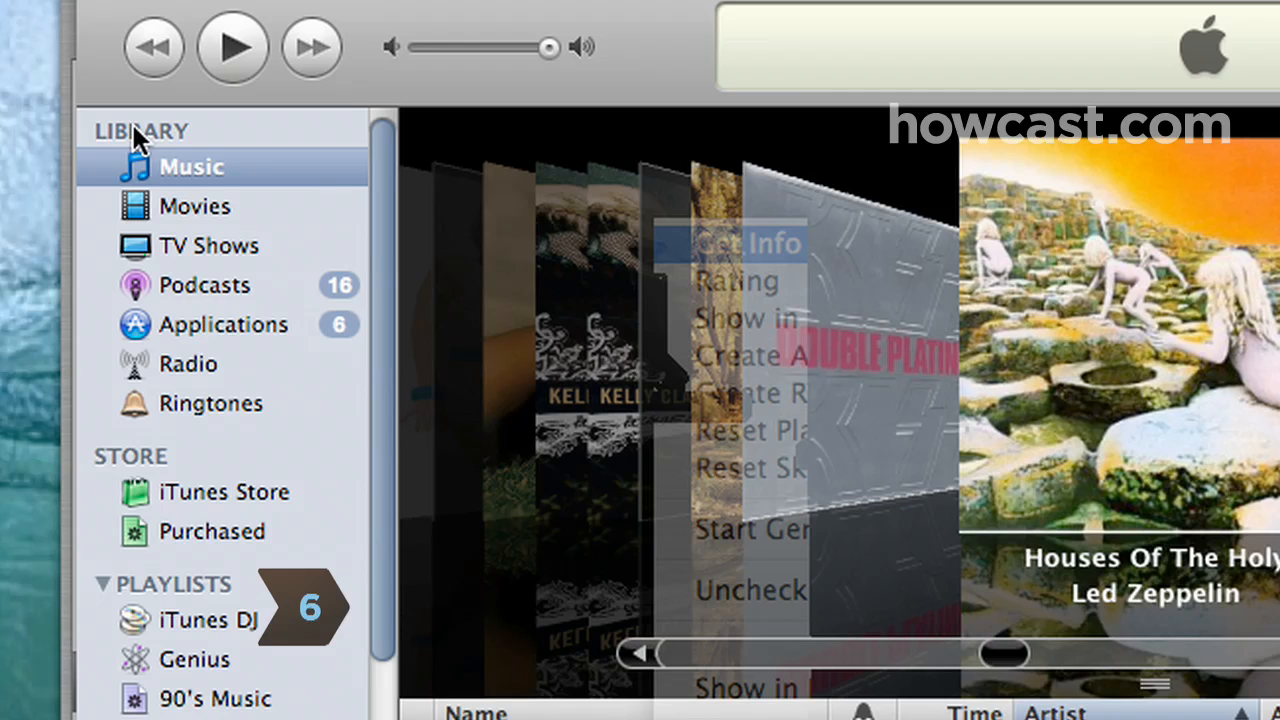
Show D'Yer Mak'er listed in the Ringtones library.
{"action": "left_click", "coordinate": [210, 404]}
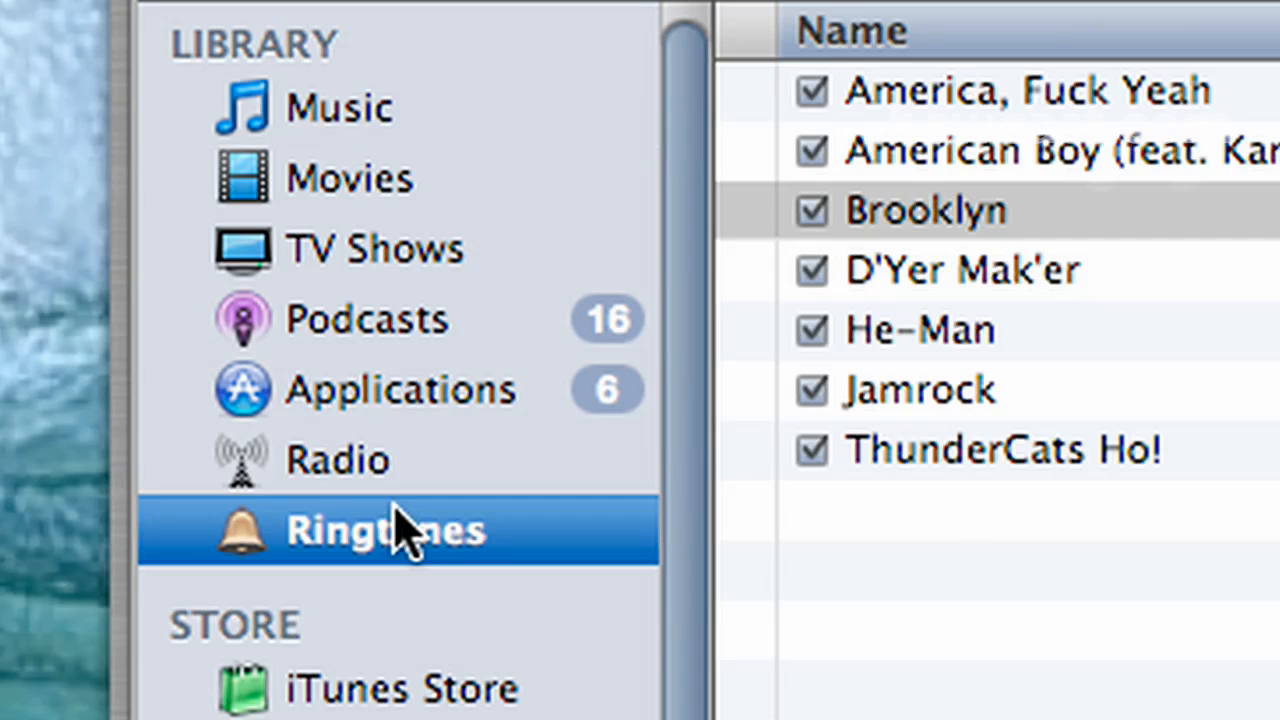